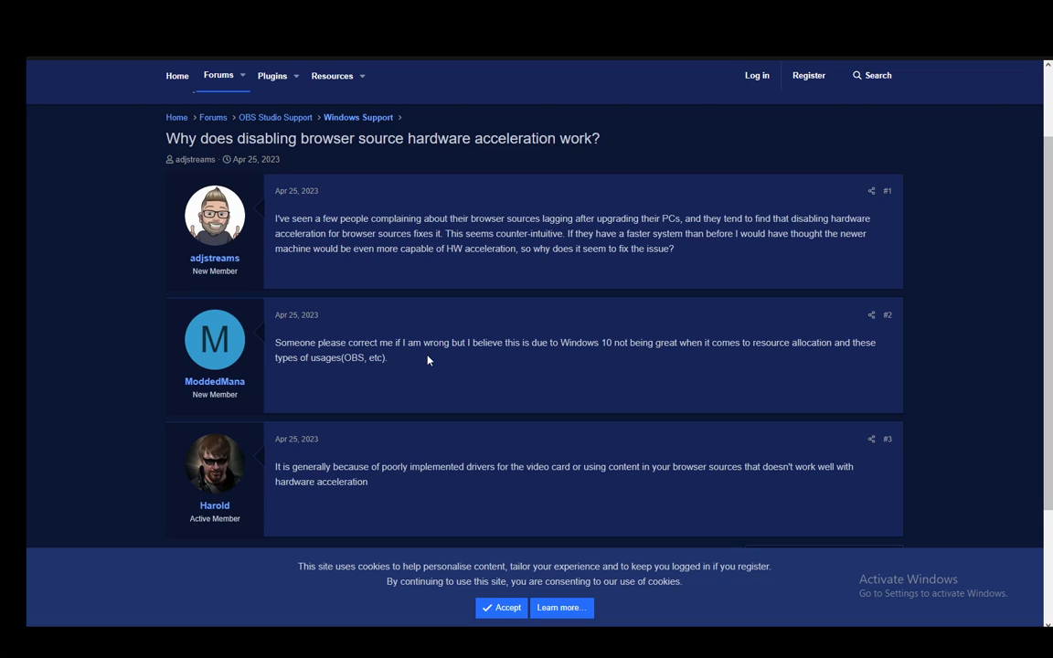
scroll(down, 3)
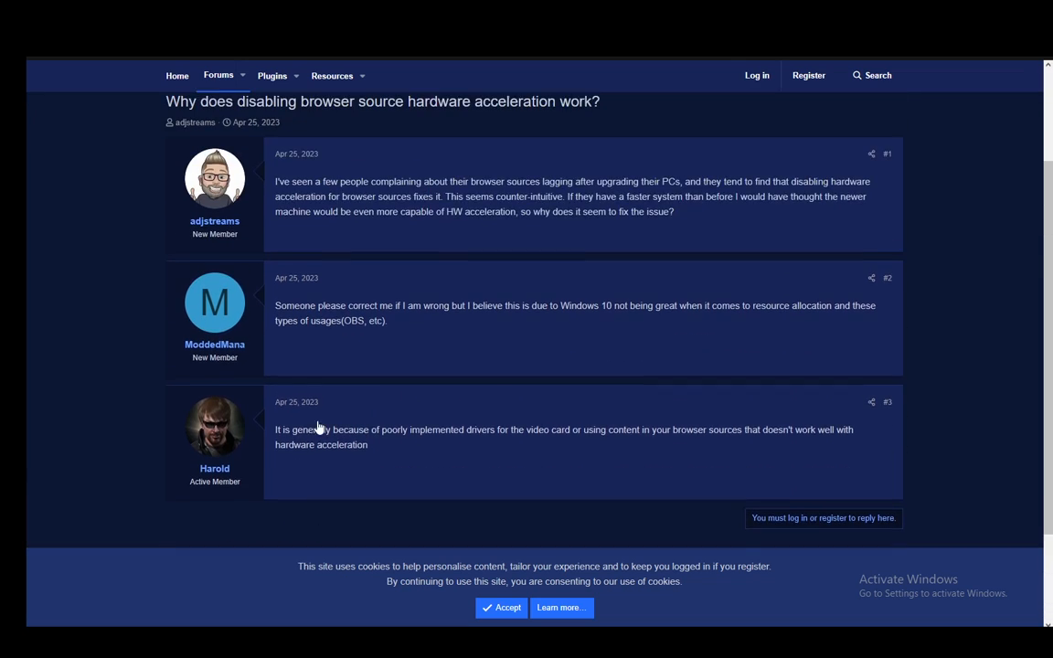
scroll(up, 3)
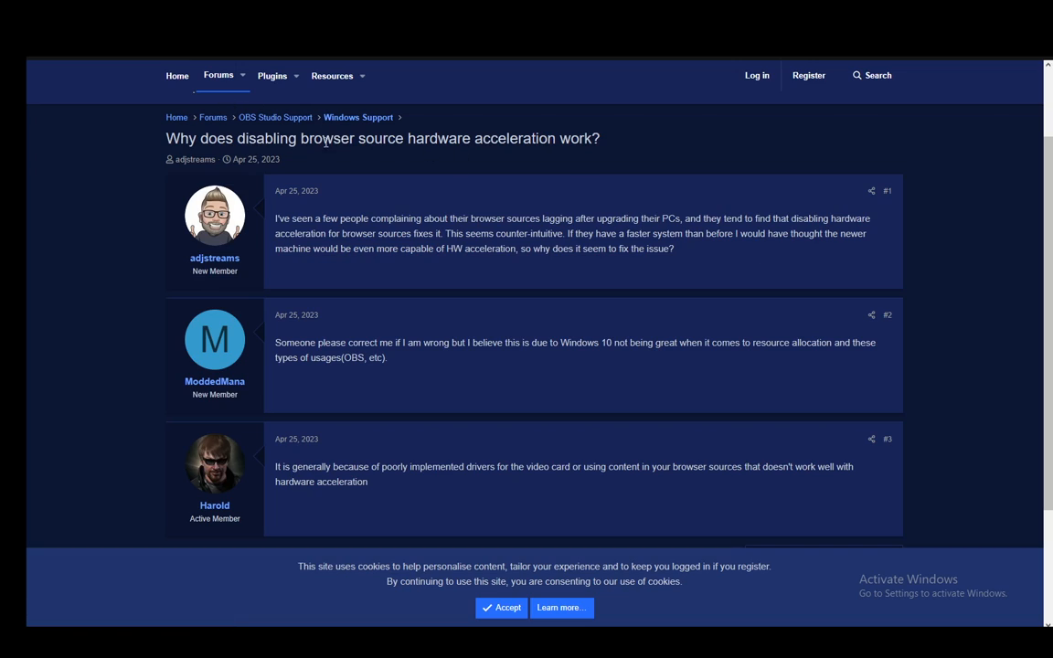
mouse_move(596, 271)
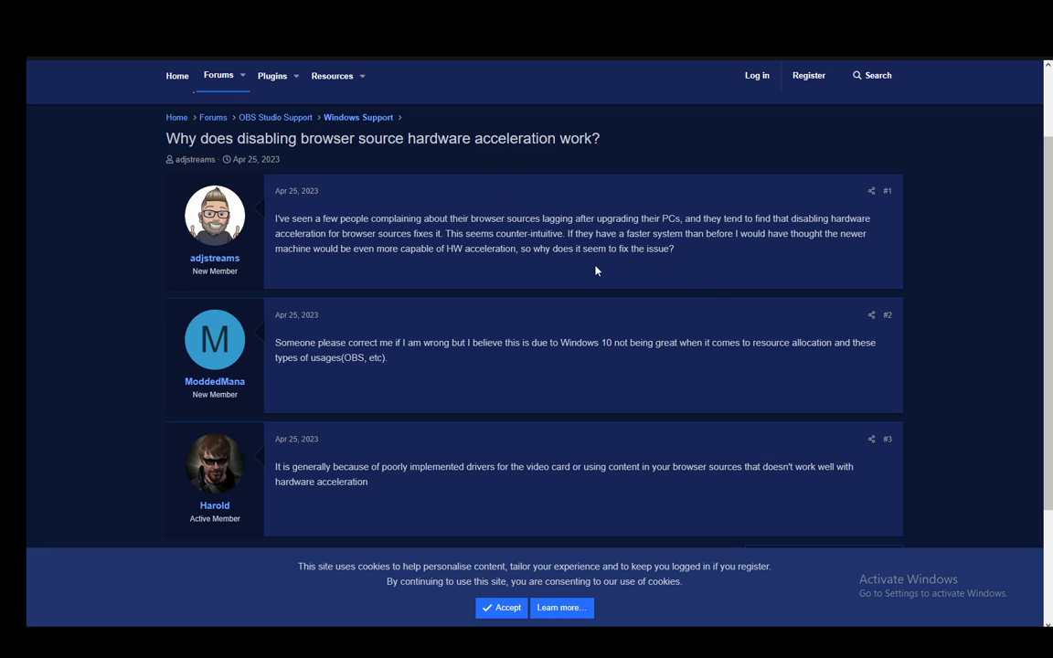
mouse_move(284, 319)
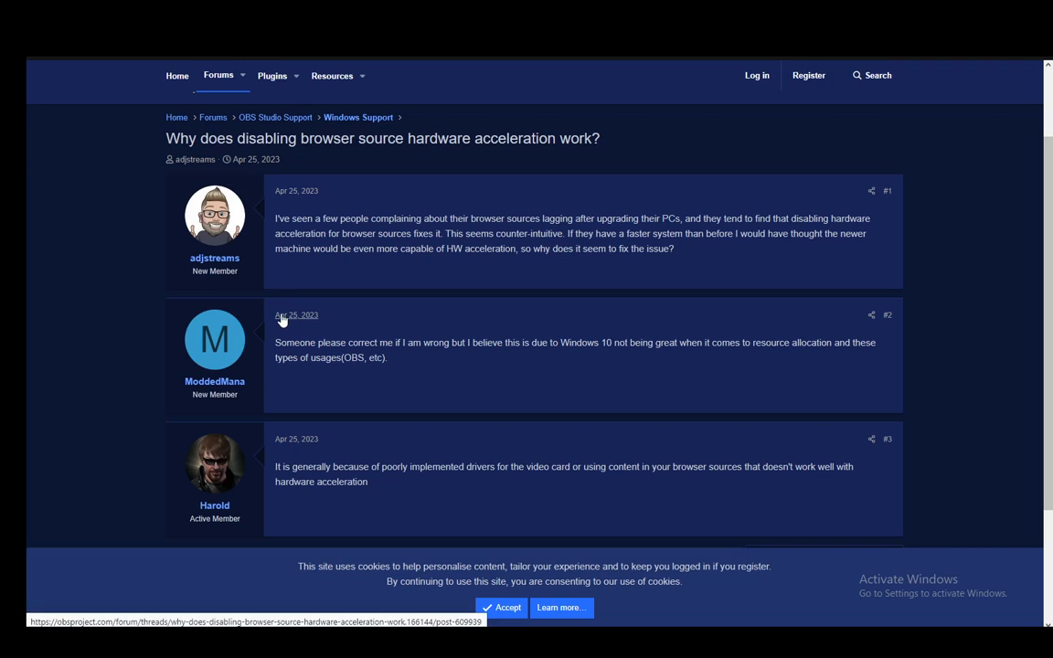
mouse_move(99, 297)
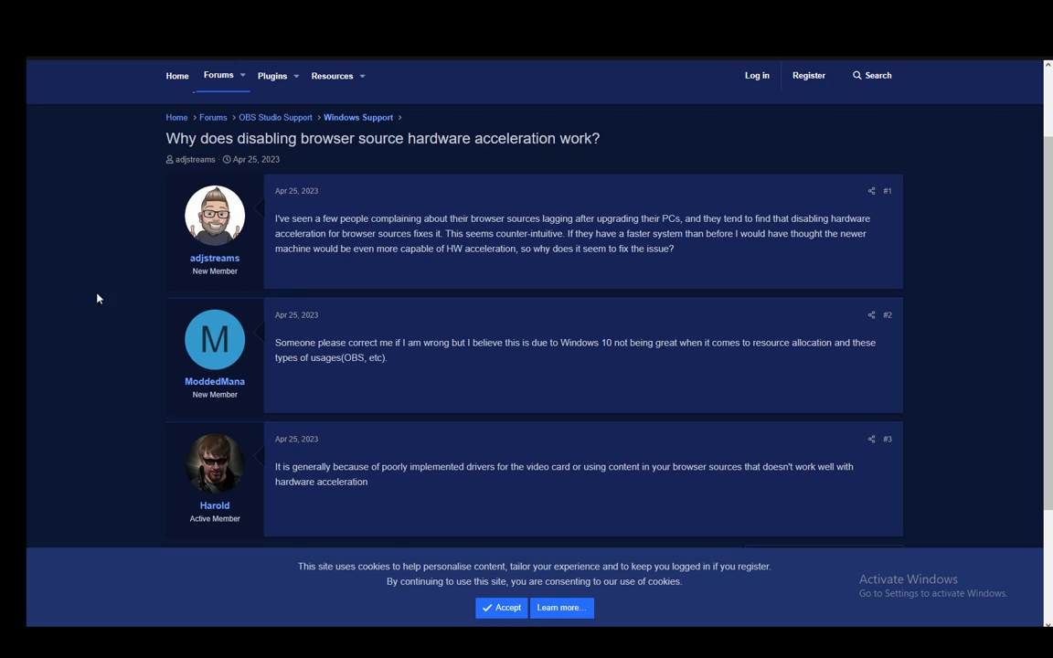